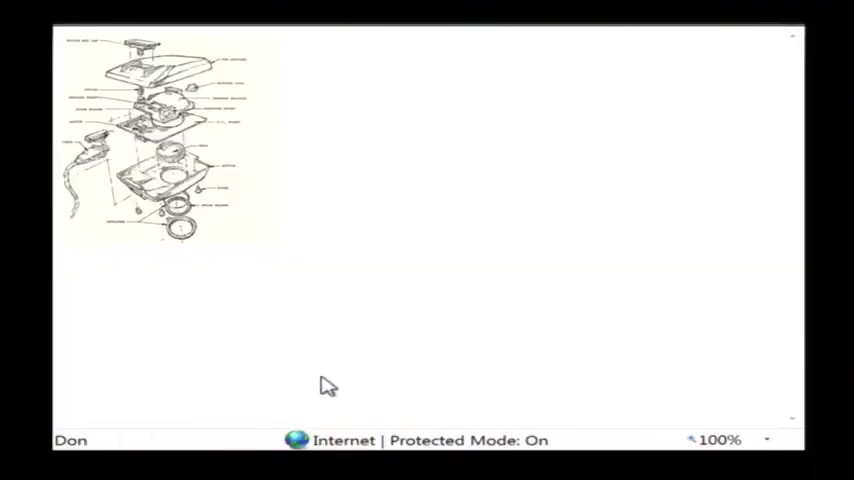
pyautogui.moveTo(192, 260)
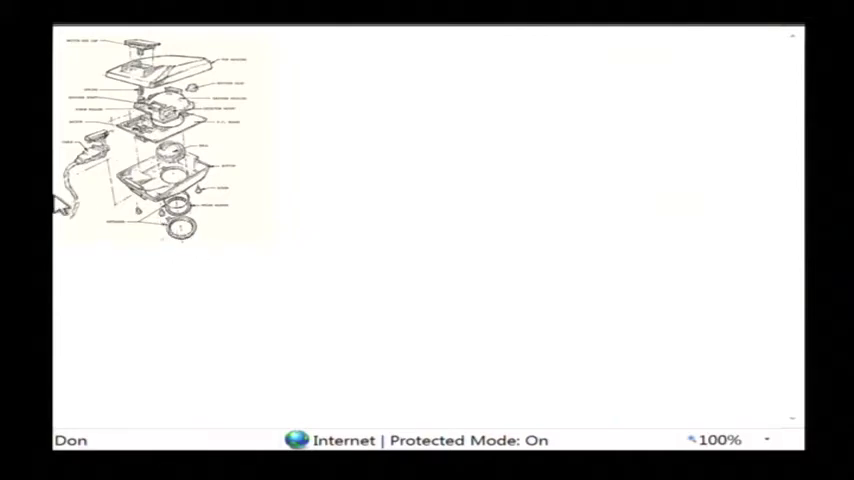
pyautogui.moveTo(184, 156)
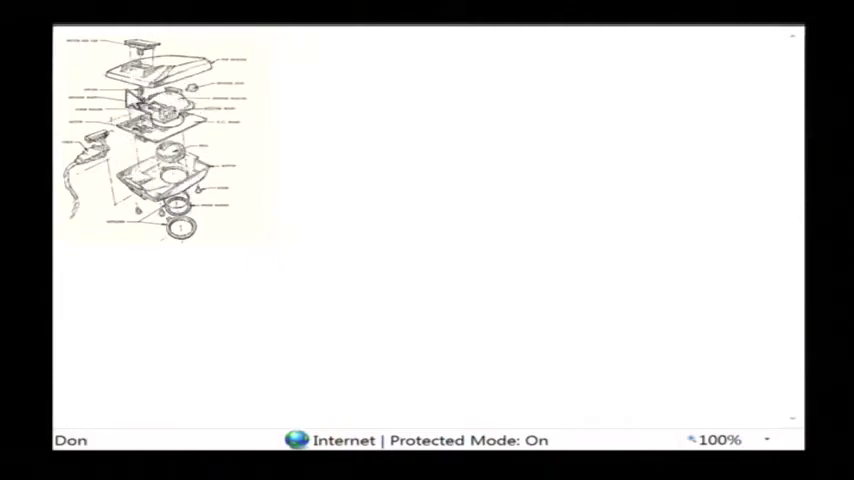
pyautogui.moveTo(176, 164)
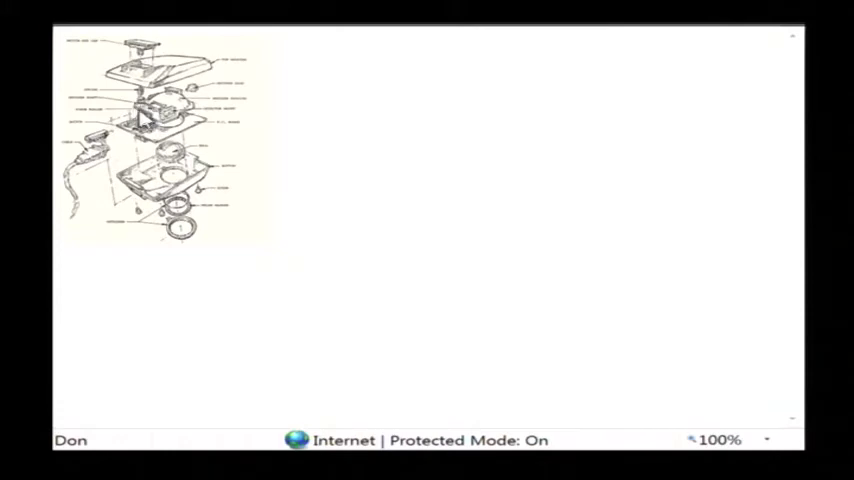
pyautogui.moveTo(150, 116)
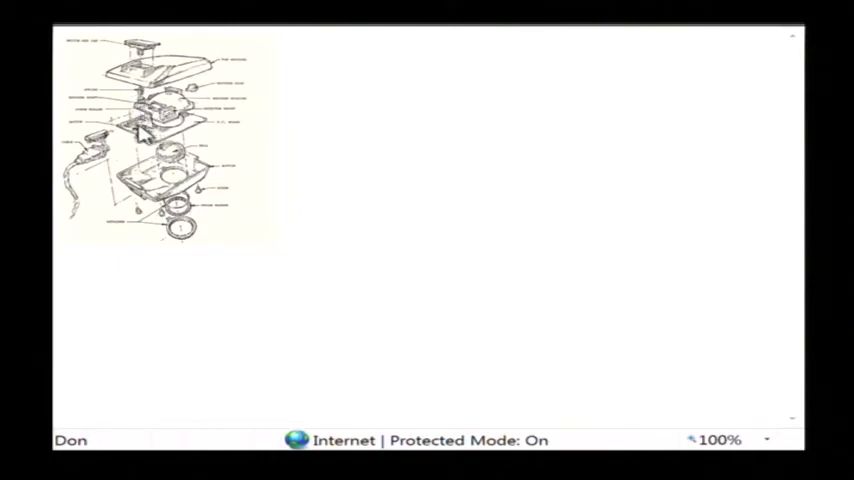
pyautogui.moveTo(170, 156)
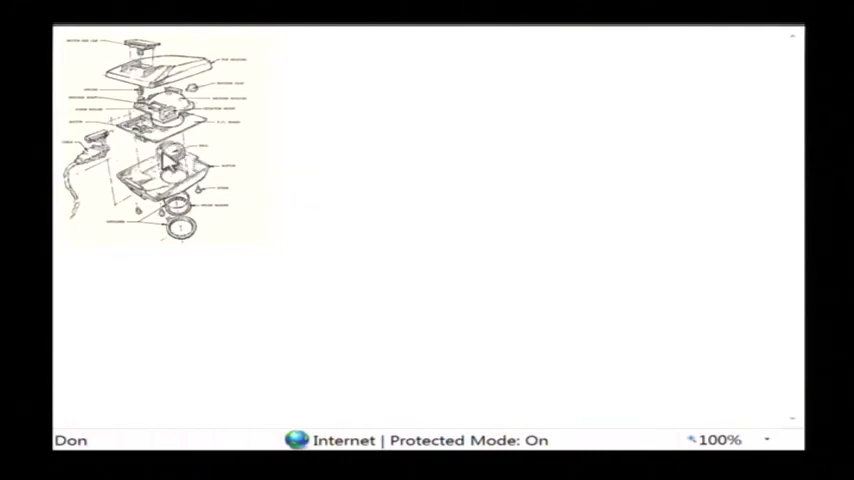
pyautogui.moveTo(84, 164)
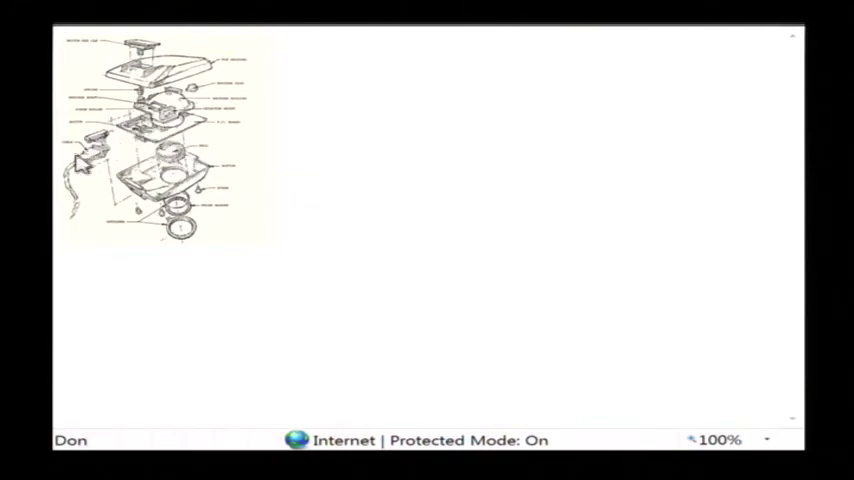
pyautogui.moveTo(376, 190)
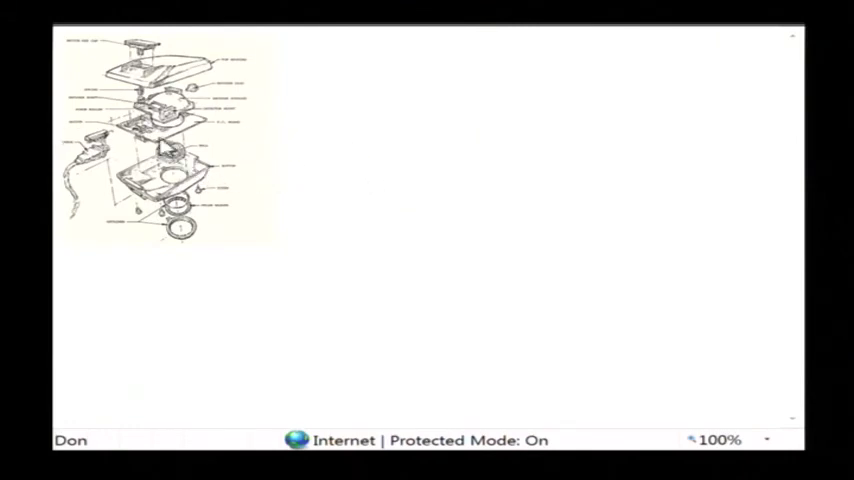
pyautogui.moveTo(344, 126)
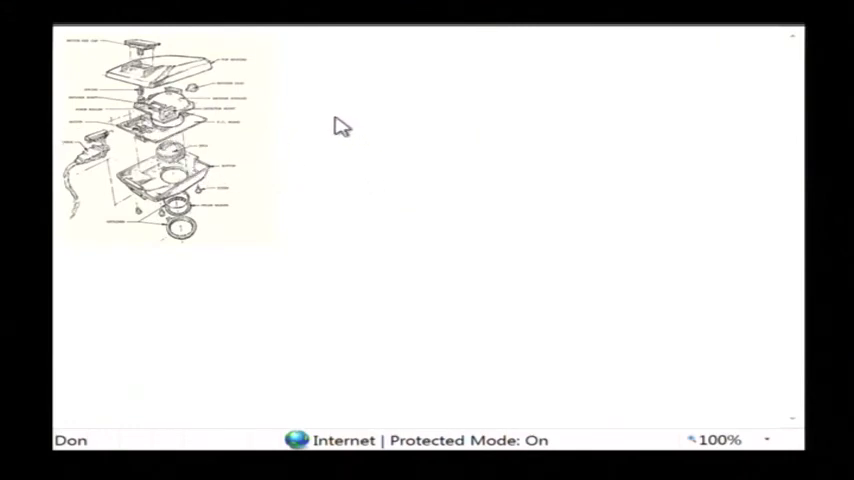